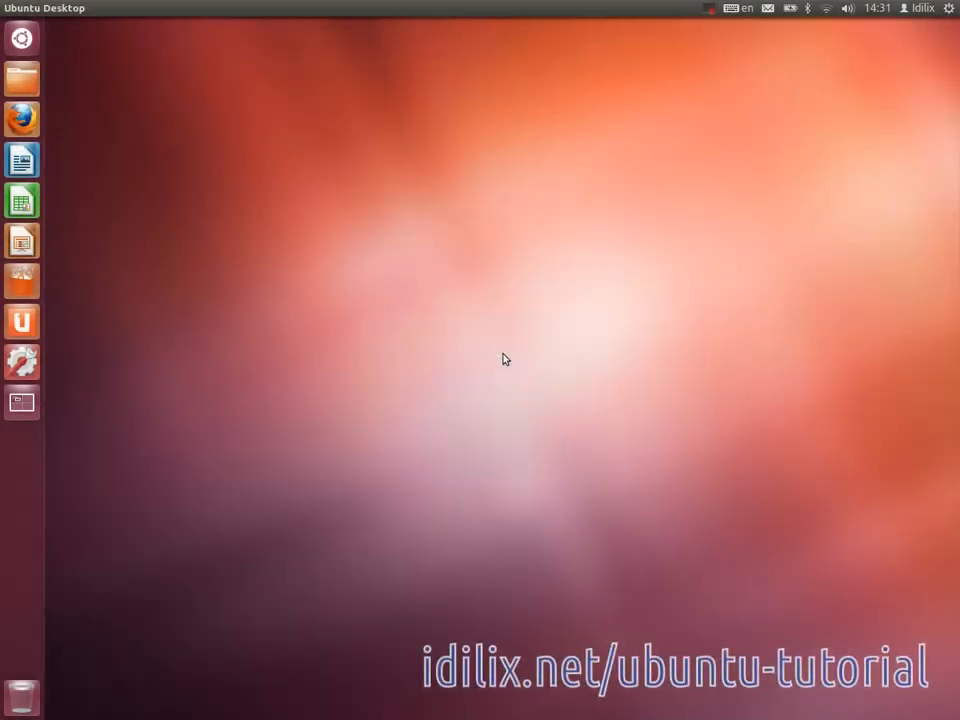
{"action": "mouse_move", "coordinate": [502, 359]}
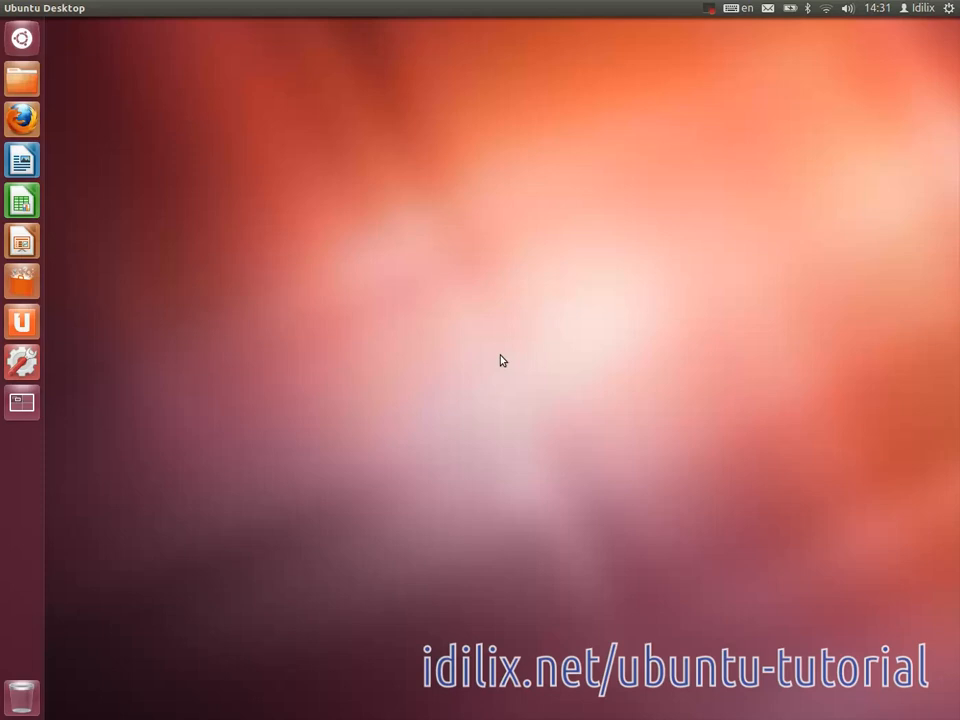
{"action": "mouse_move", "coordinate": [467, 348]}
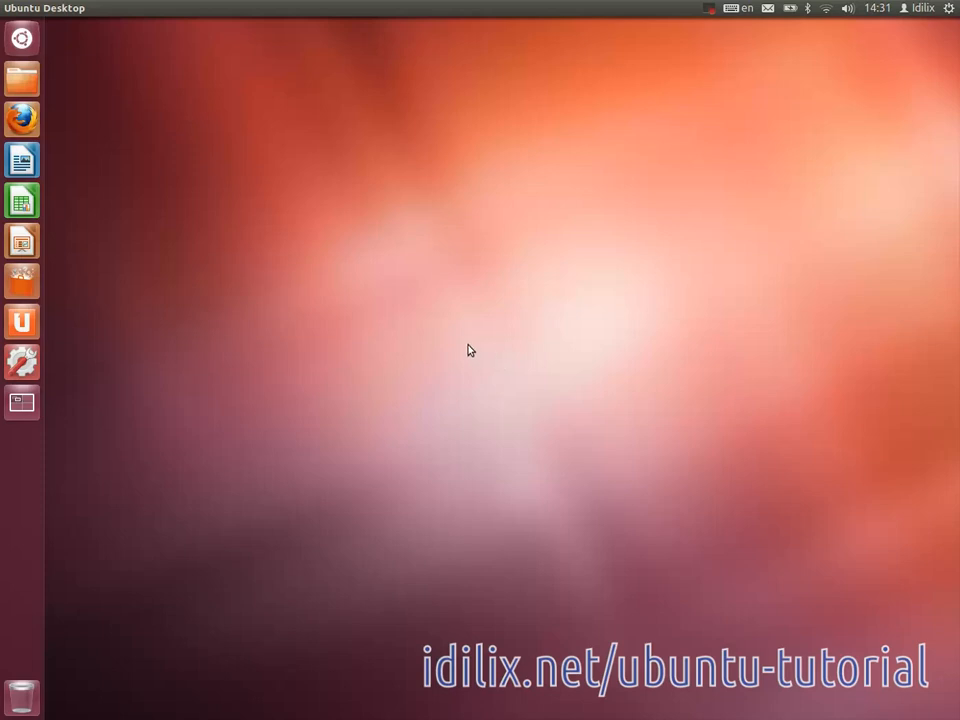
{"action": "mouse_move", "coordinate": [20, 282]}
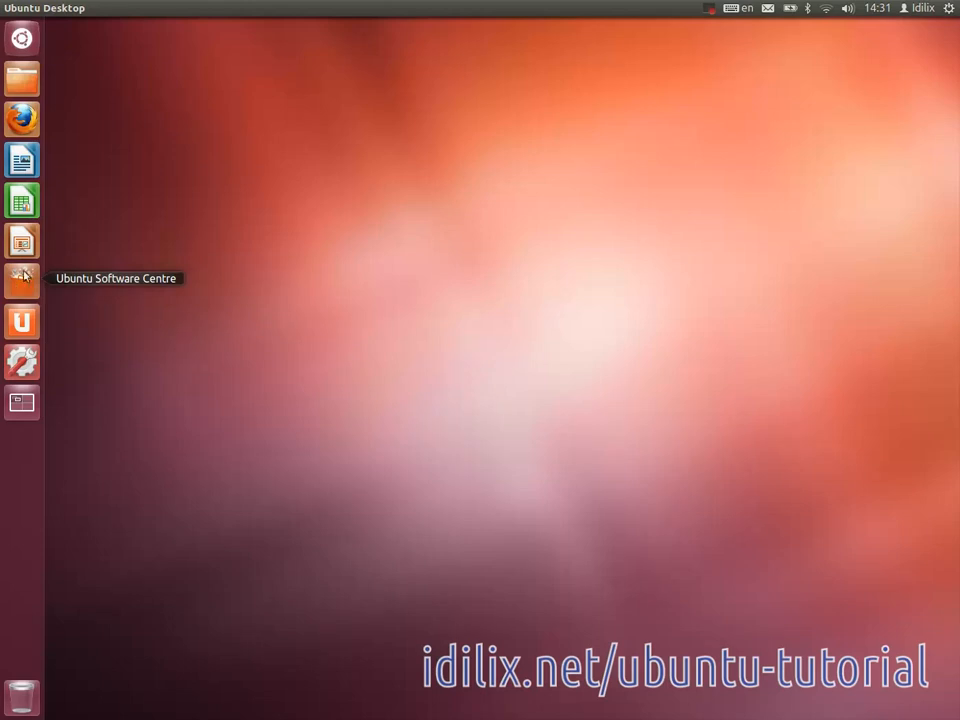
- Search the Dash for 'virt' and launch VirtualBox
{"action": "type", "text": "virt"}
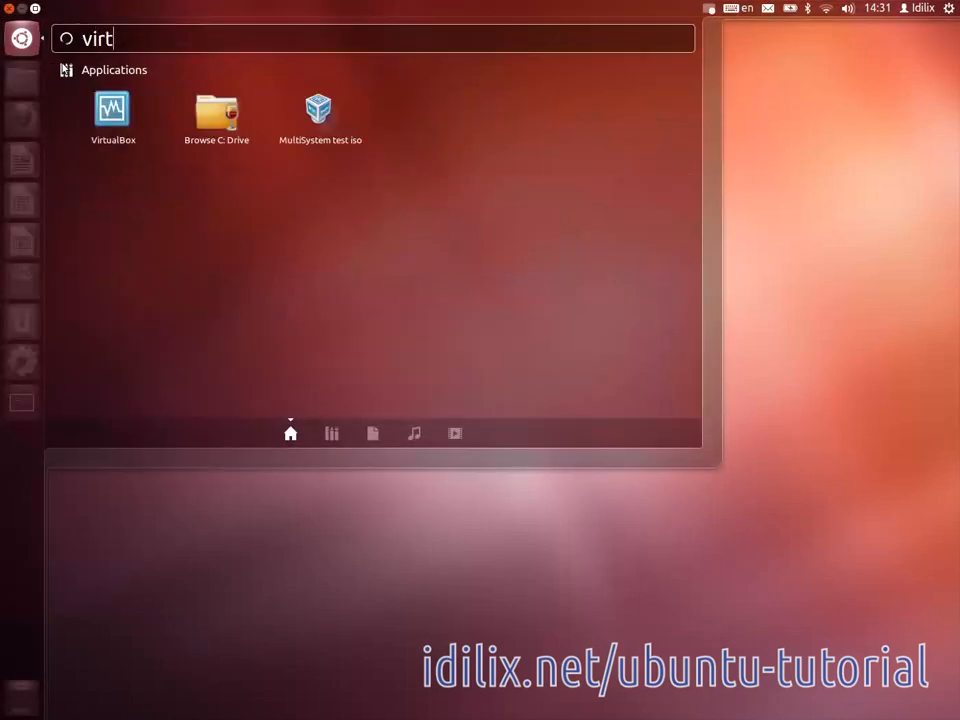
{"action": "left_click", "coordinate": [113, 108]}
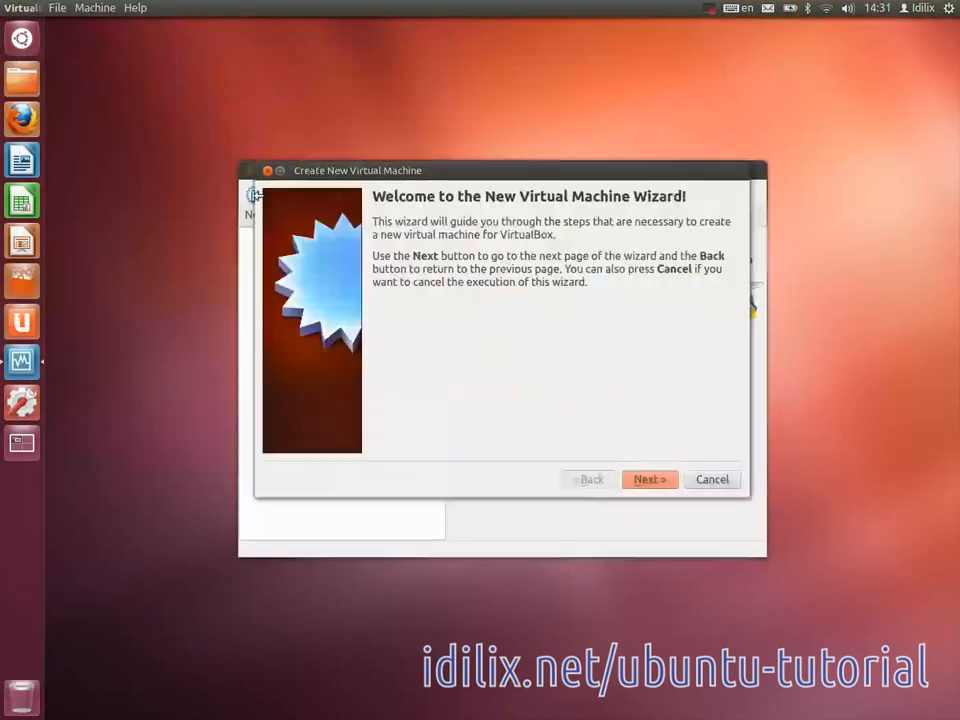
- Name the new machine Trisquel and set its operating system to Linux 2.6
{"action": "left_click", "coordinate": [648, 479]}
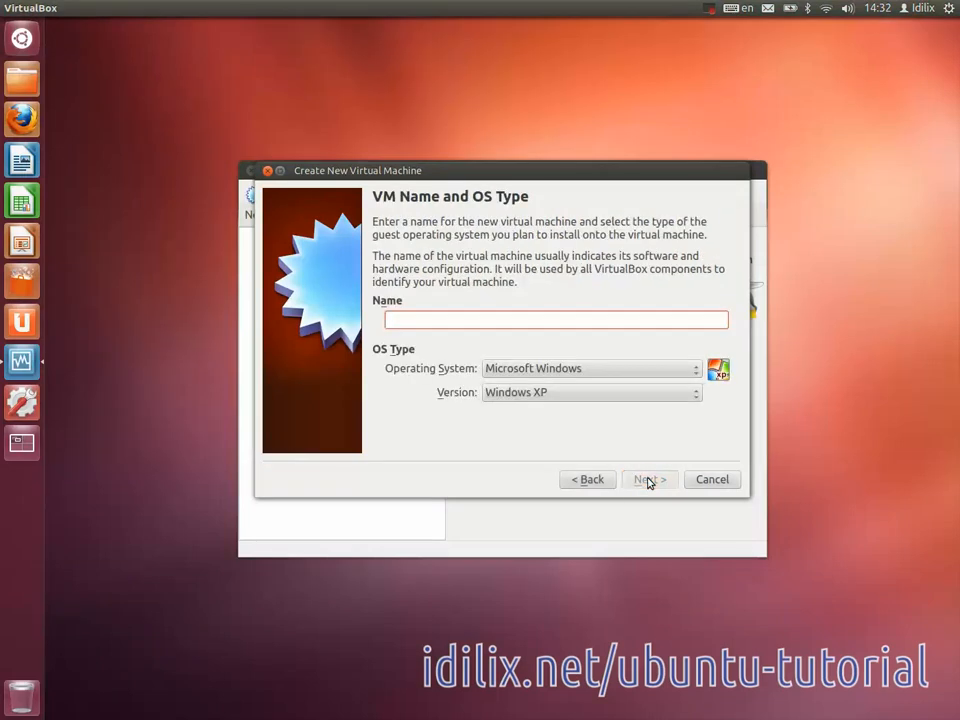
{"action": "type", "text": "Tris"}
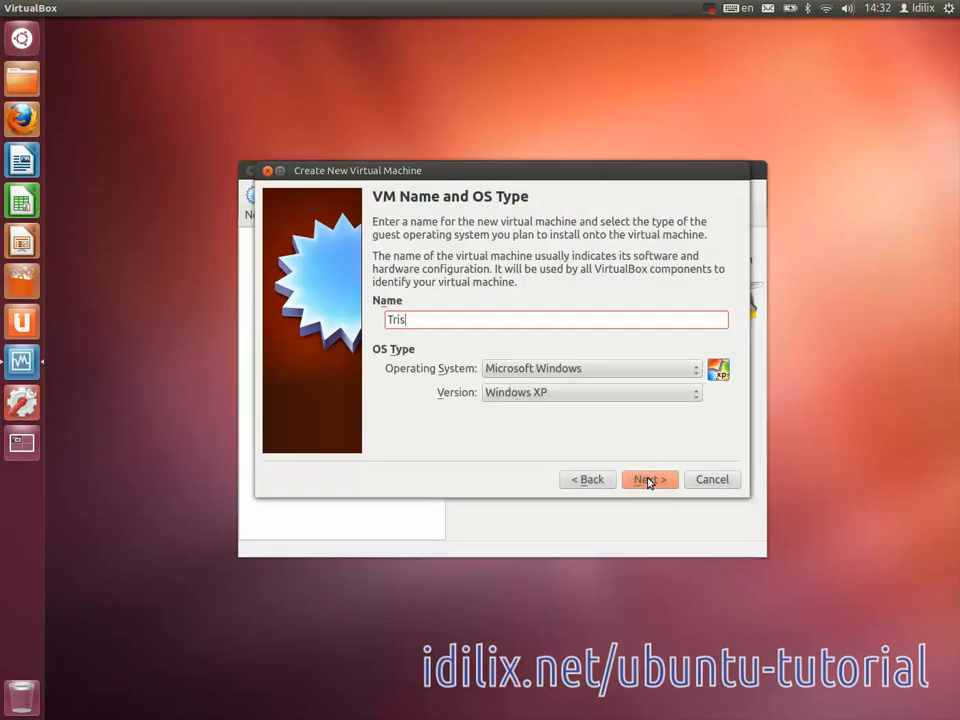
{"action": "left_click", "coordinate": [590, 368]}
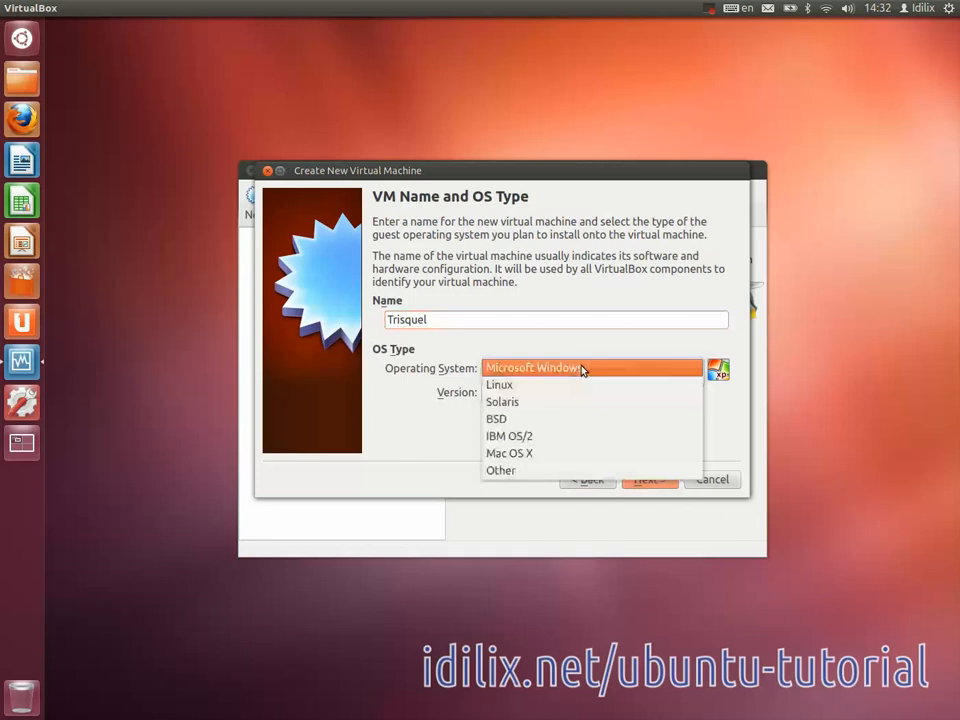
{"action": "left_click", "coordinate": [499, 384]}
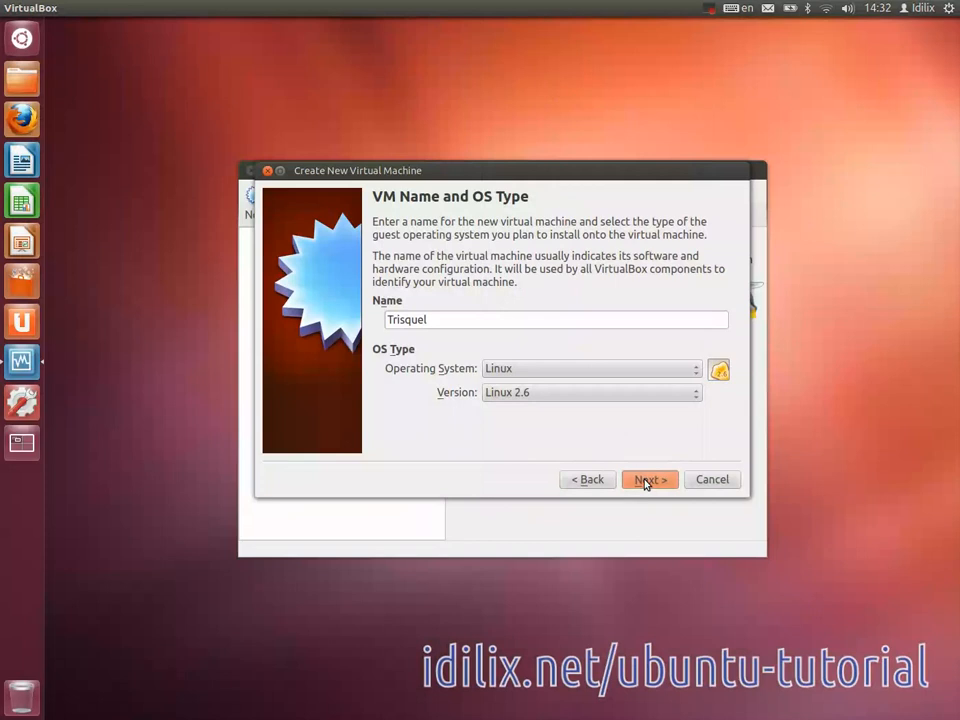
{"action": "left_click", "coordinate": [649, 479]}
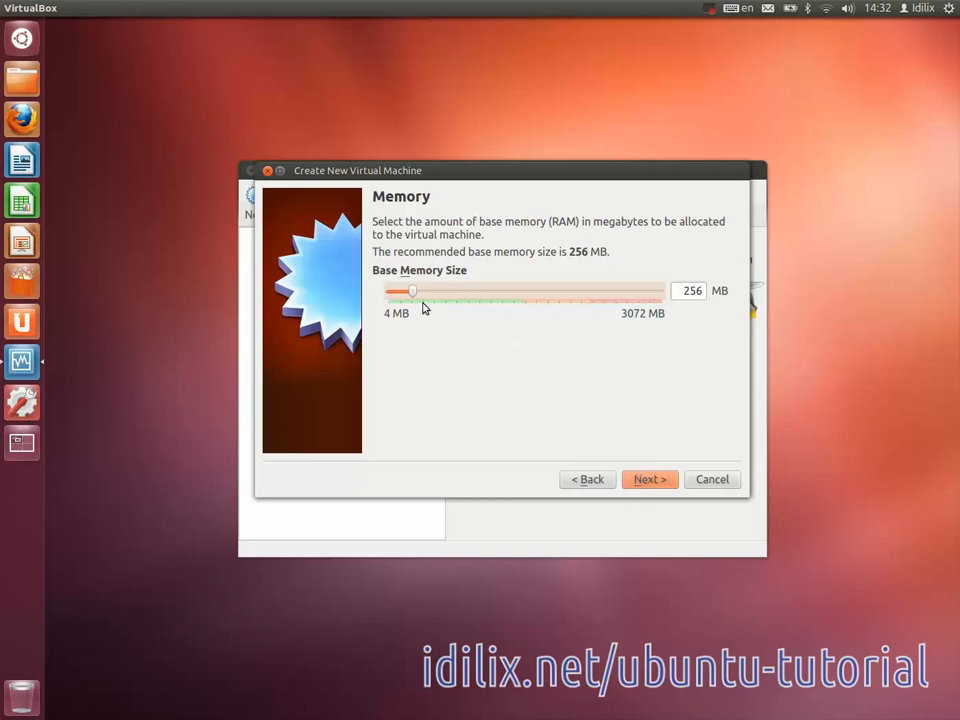
- Set the base memory slider to 1376 MB and continue
{"action": "left_click_drag", "start_coordinate": [410, 290], "coordinate": [510, 290]}
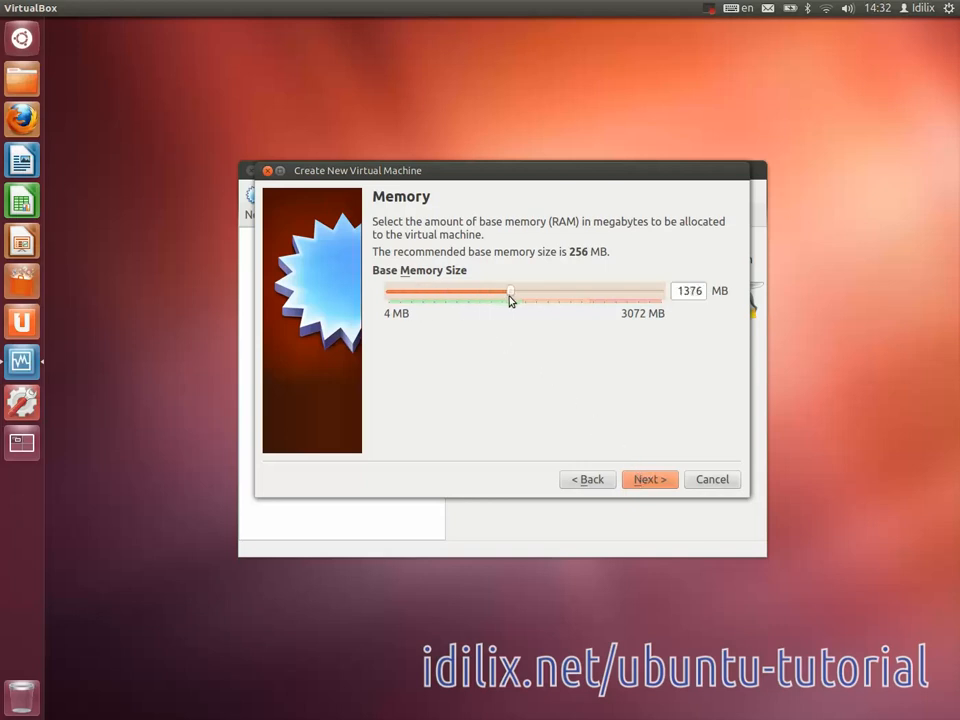
{"action": "mouse_move", "coordinate": [517, 317]}
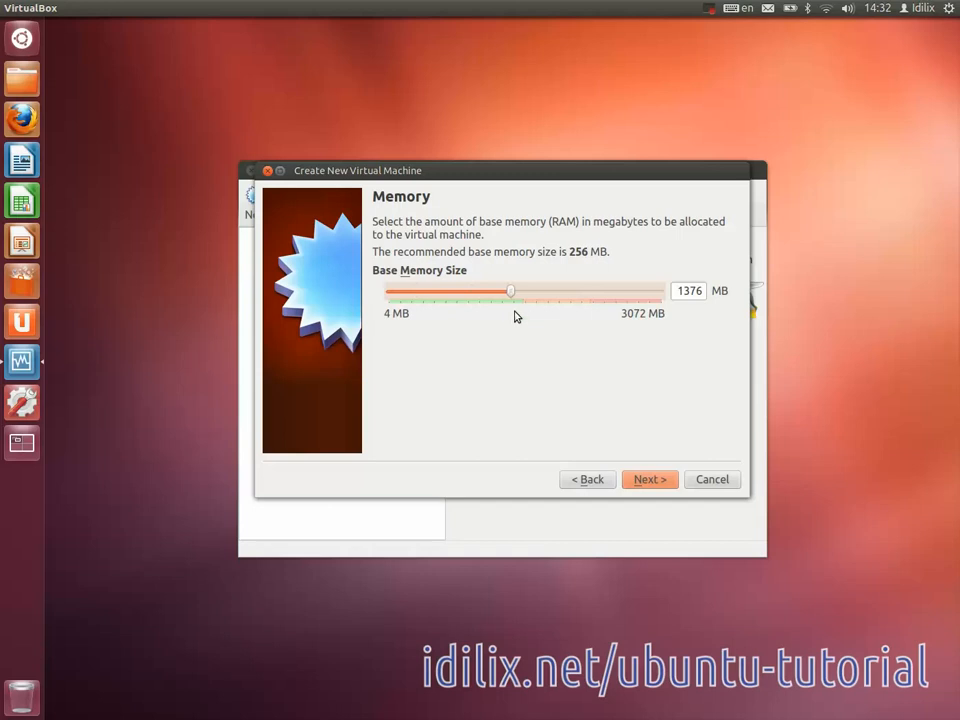
{"action": "mouse_move", "coordinate": [520, 315]}
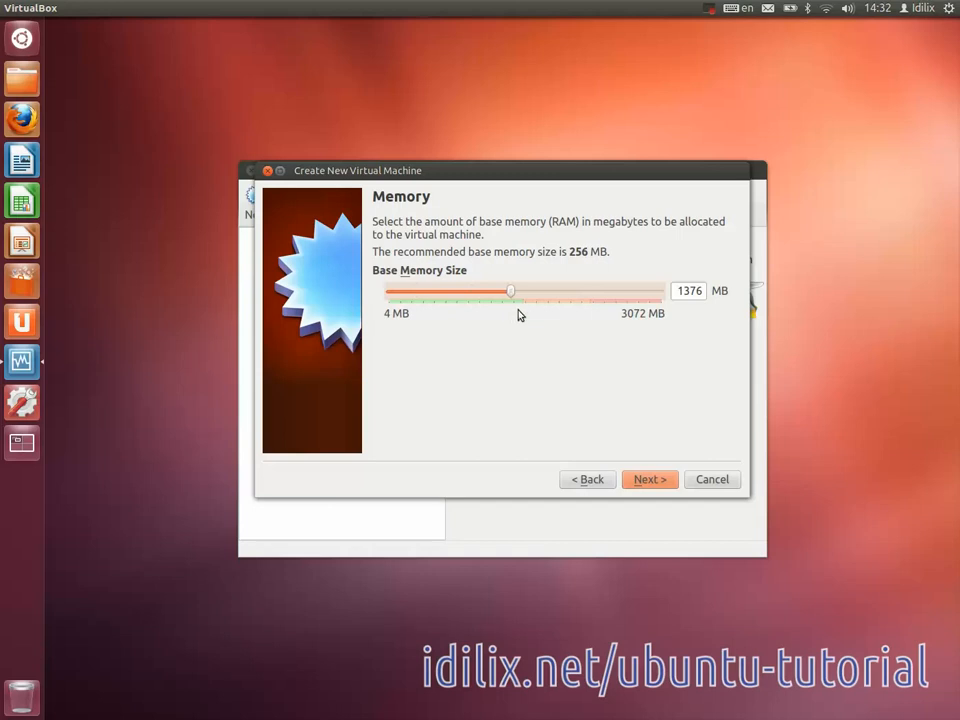
{"action": "mouse_move", "coordinate": [507, 390]}
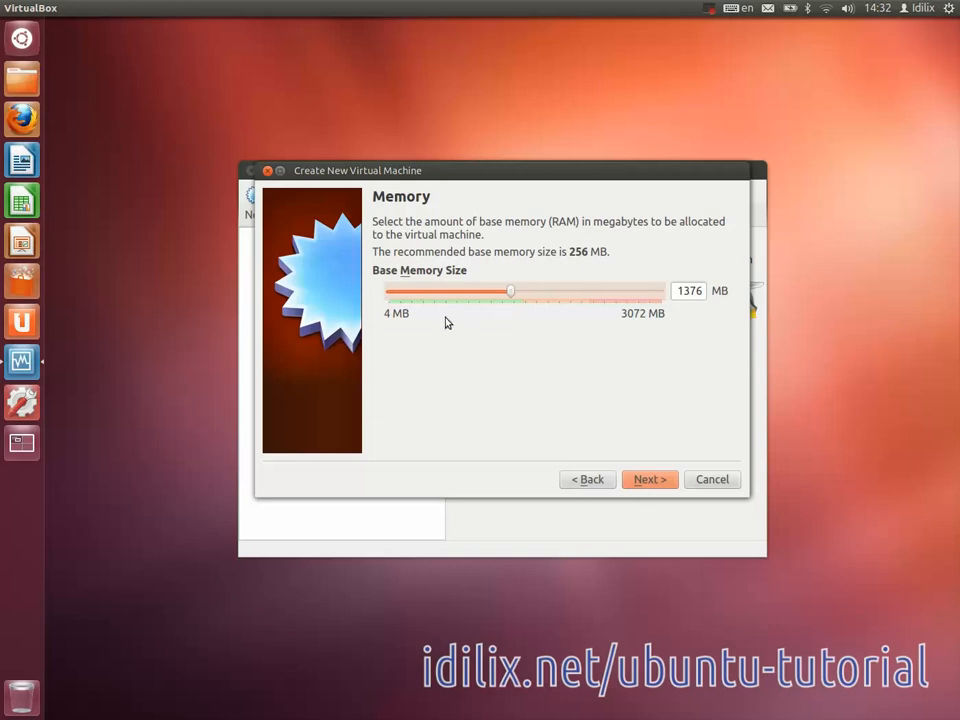
{"action": "mouse_move", "coordinate": [638, 479]}
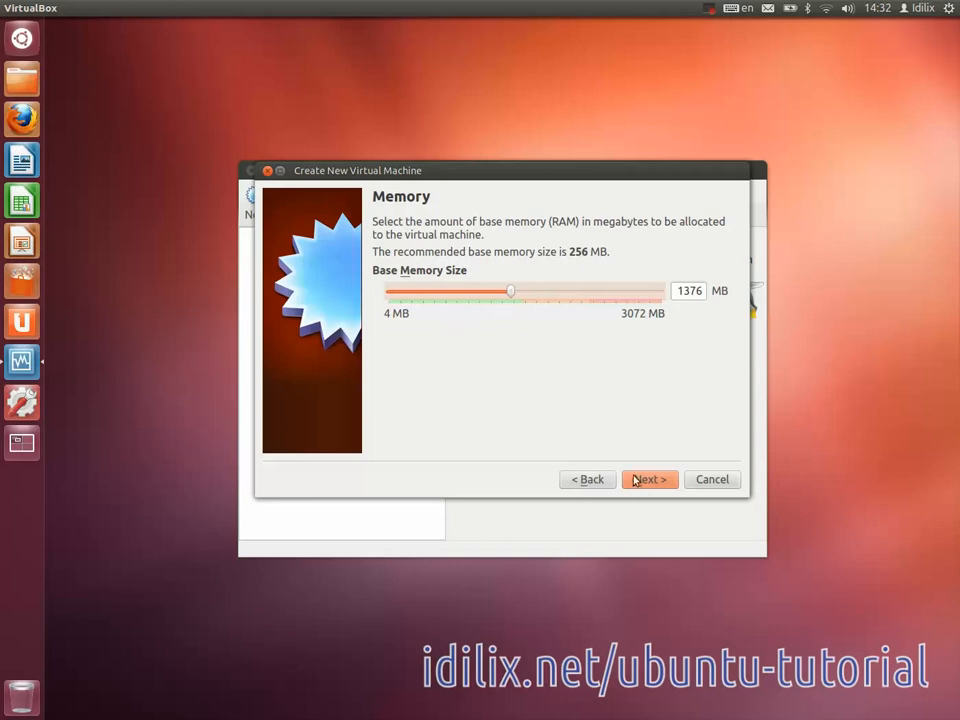
{"action": "left_click", "coordinate": [648, 479]}
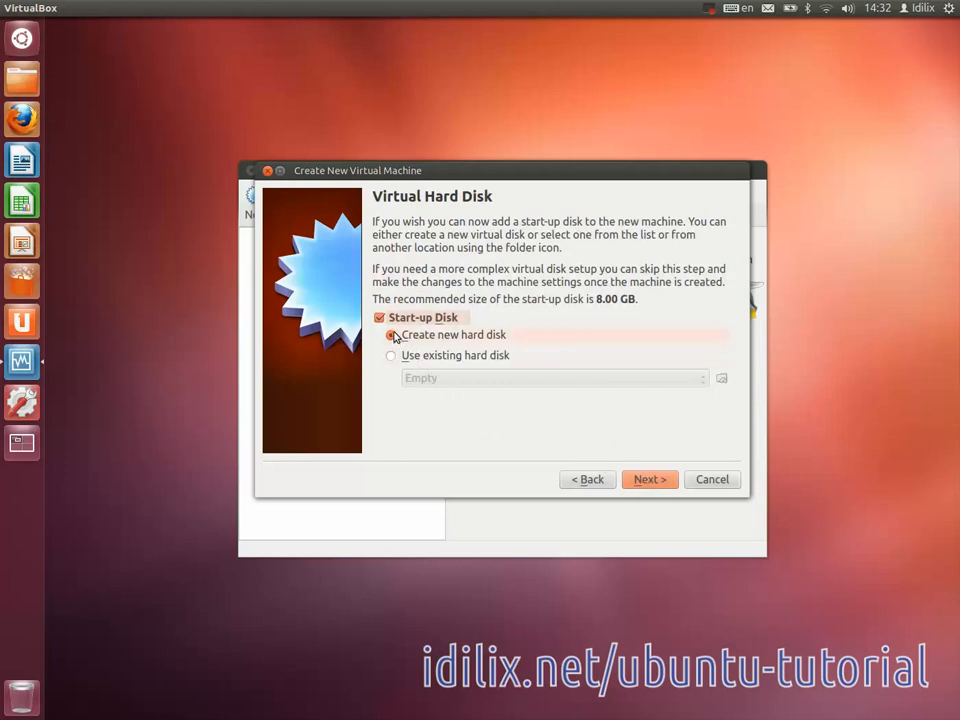
- Create a new 8 GB Trisquel hard disk as a dynamically allocated VDI
{"action": "left_click", "coordinate": [391, 335]}
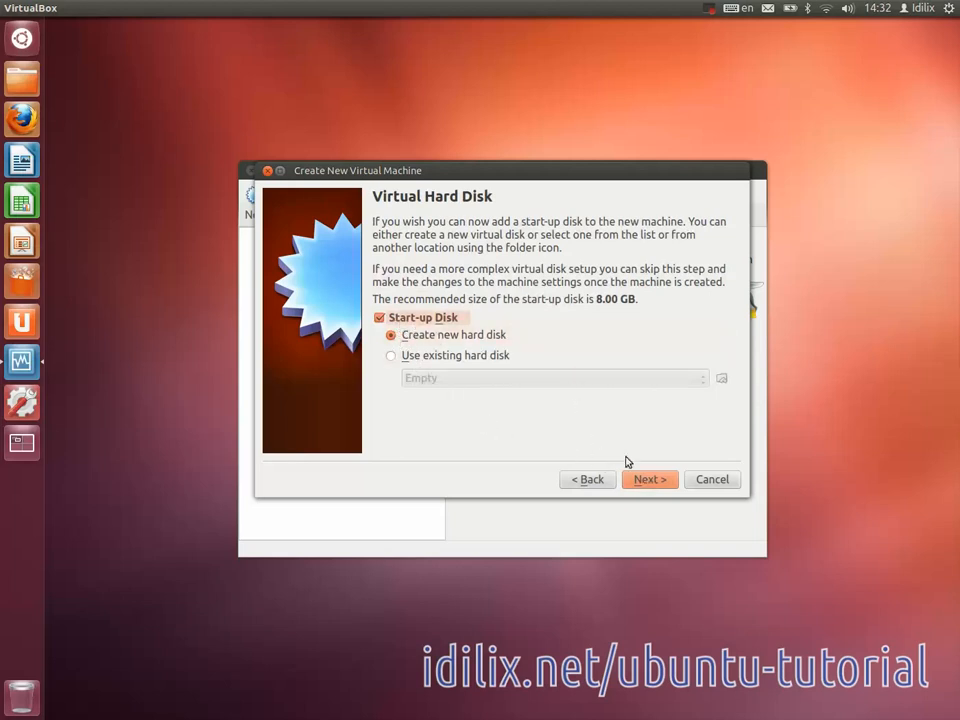
{"action": "left_click", "coordinate": [649, 479]}
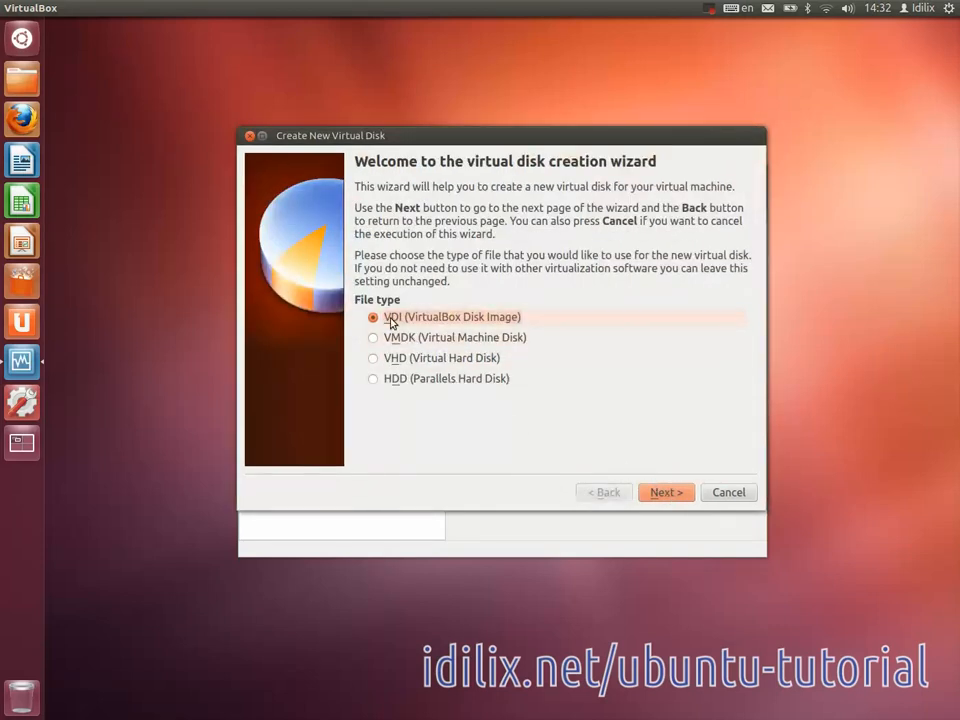
{"action": "mouse_move", "coordinate": [648, 489]}
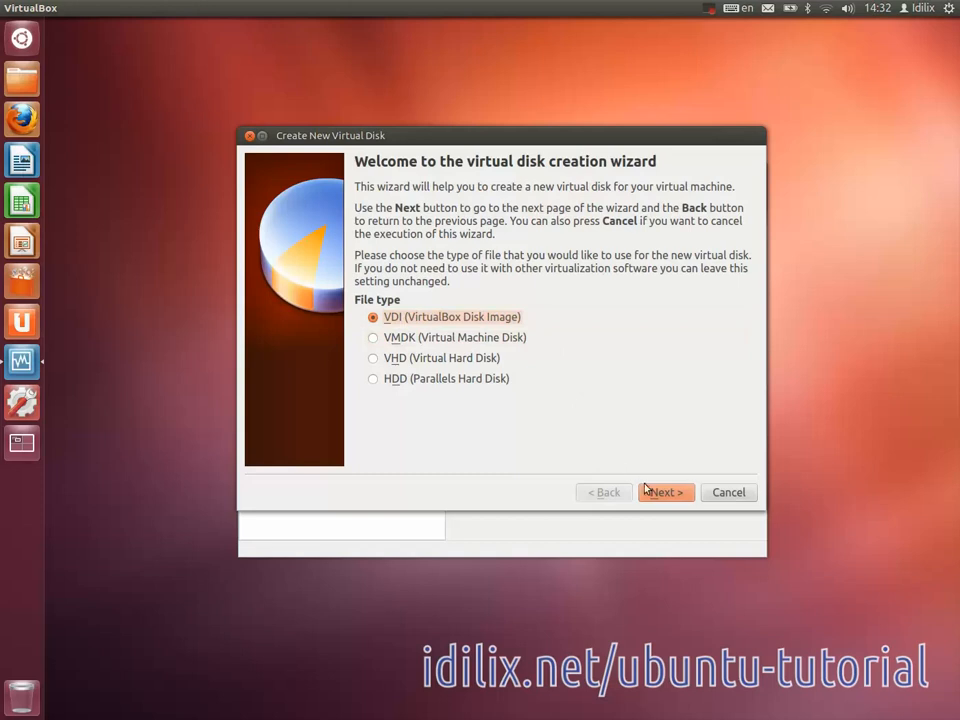
{"action": "left_click", "coordinate": [665, 492]}
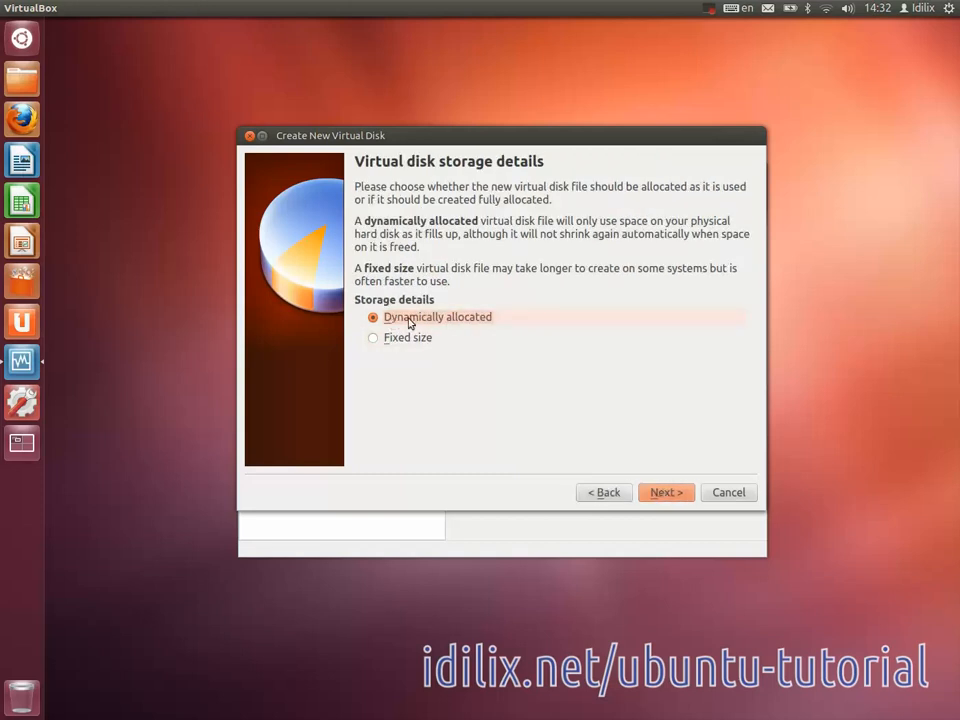
{"action": "mouse_move", "coordinate": [470, 320]}
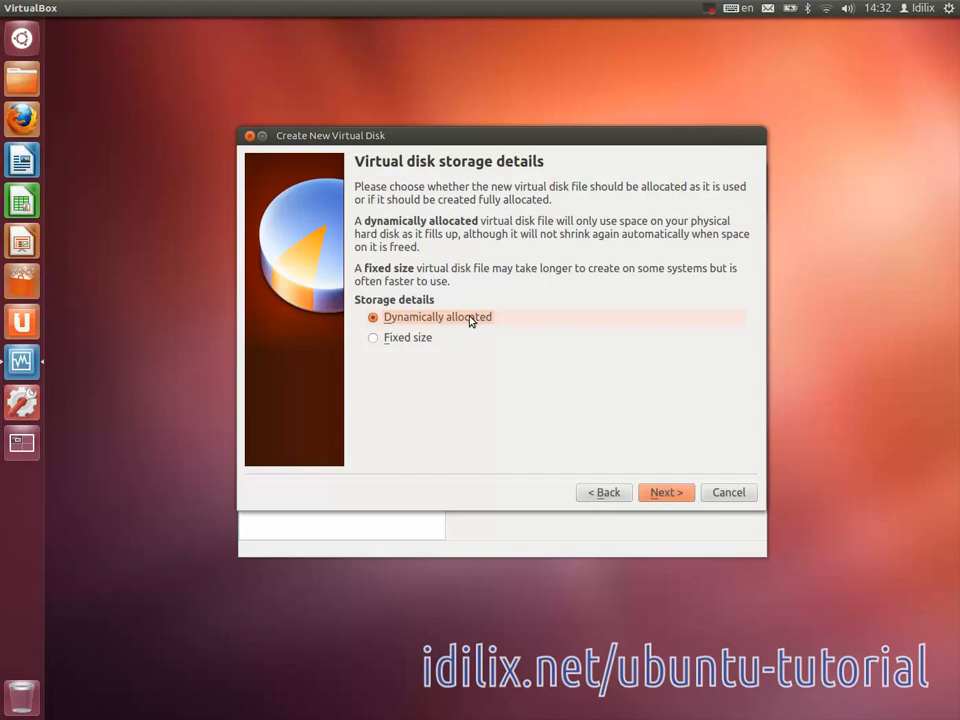
{"action": "mouse_move", "coordinate": [514, 349]}
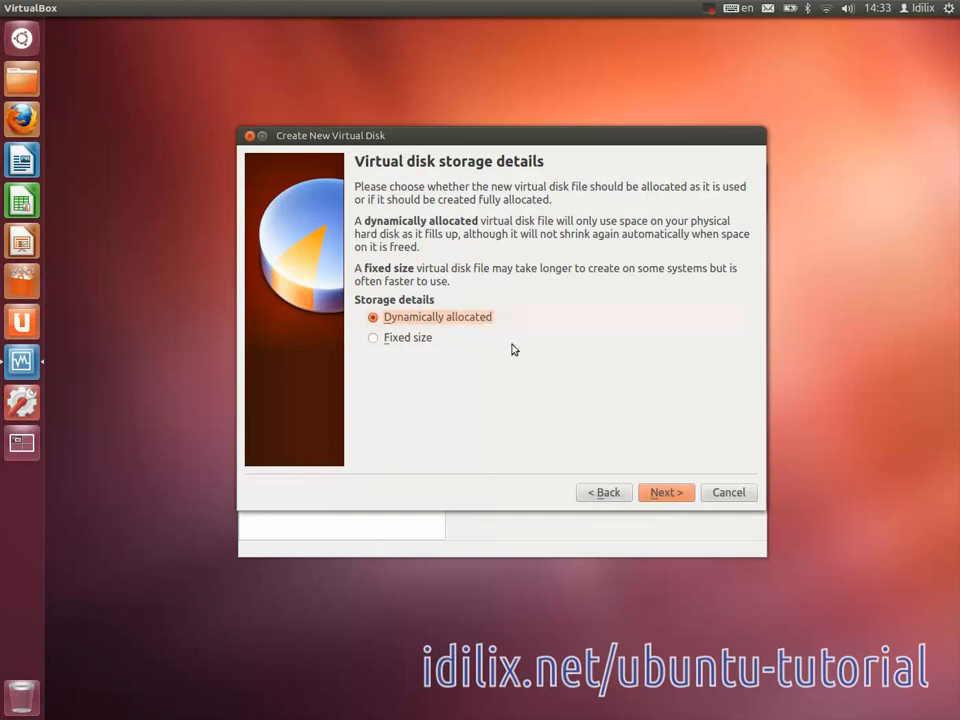
{"action": "left_click", "coordinate": [665, 492]}
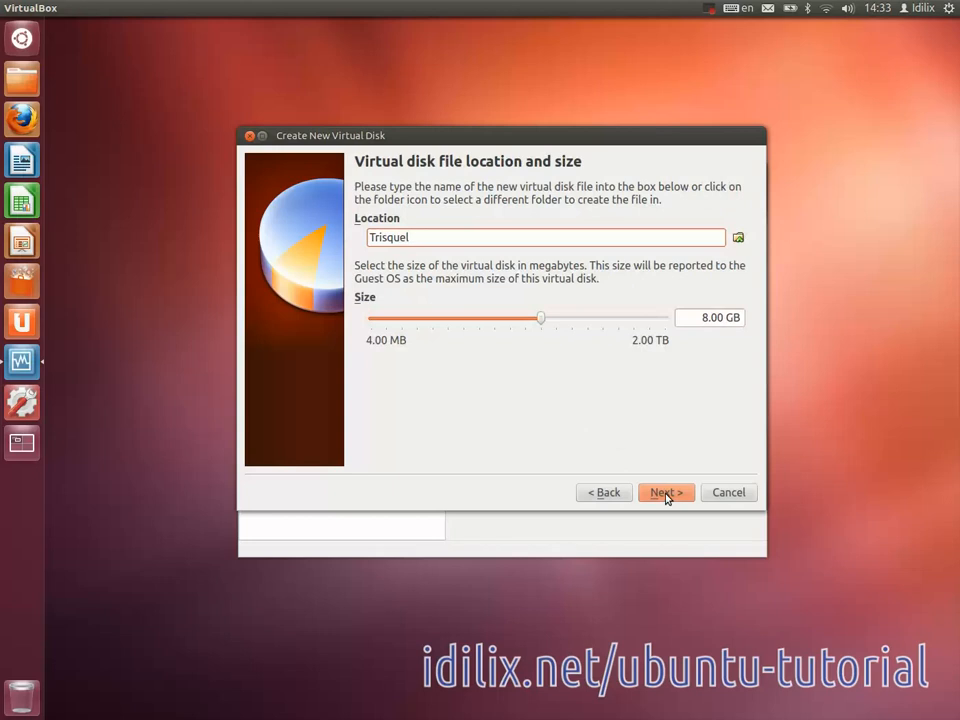
{"action": "mouse_move", "coordinate": [523, 438]}
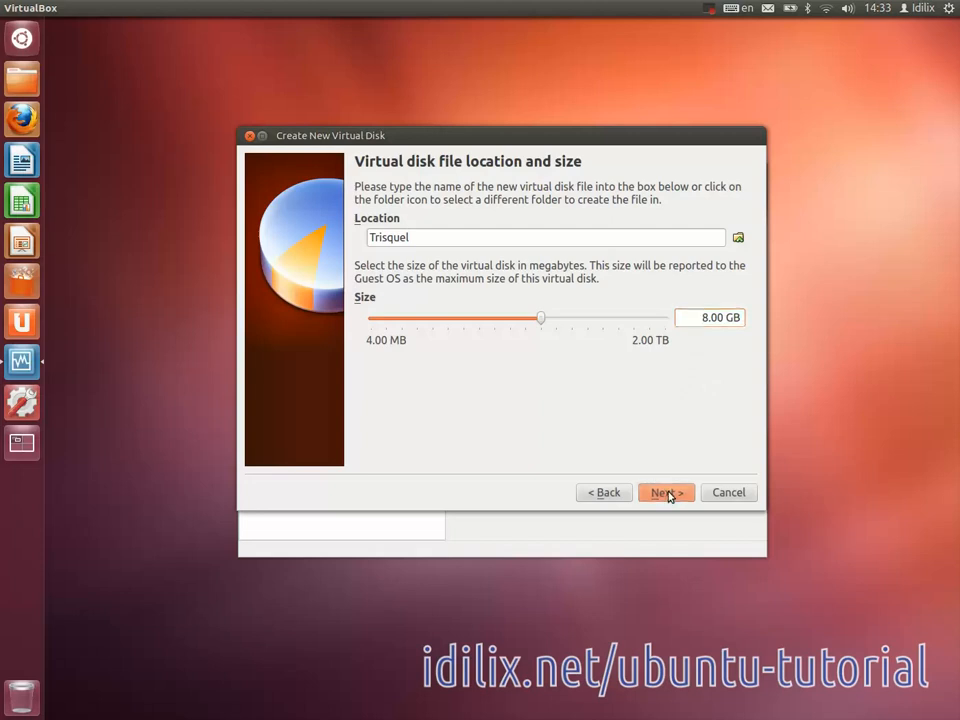
- Confirm the disk and machine summaries to create the Trisquel VM
{"action": "left_click", "coordinate": [665, 492]}
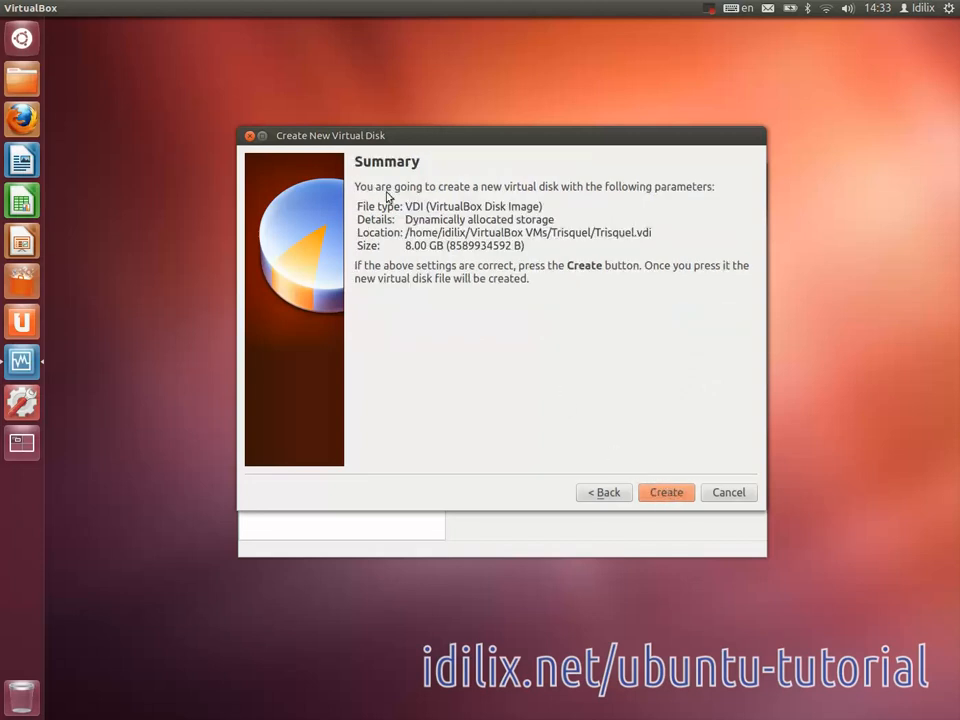
{"action": "left_click", "coordinate": [666, 492]}
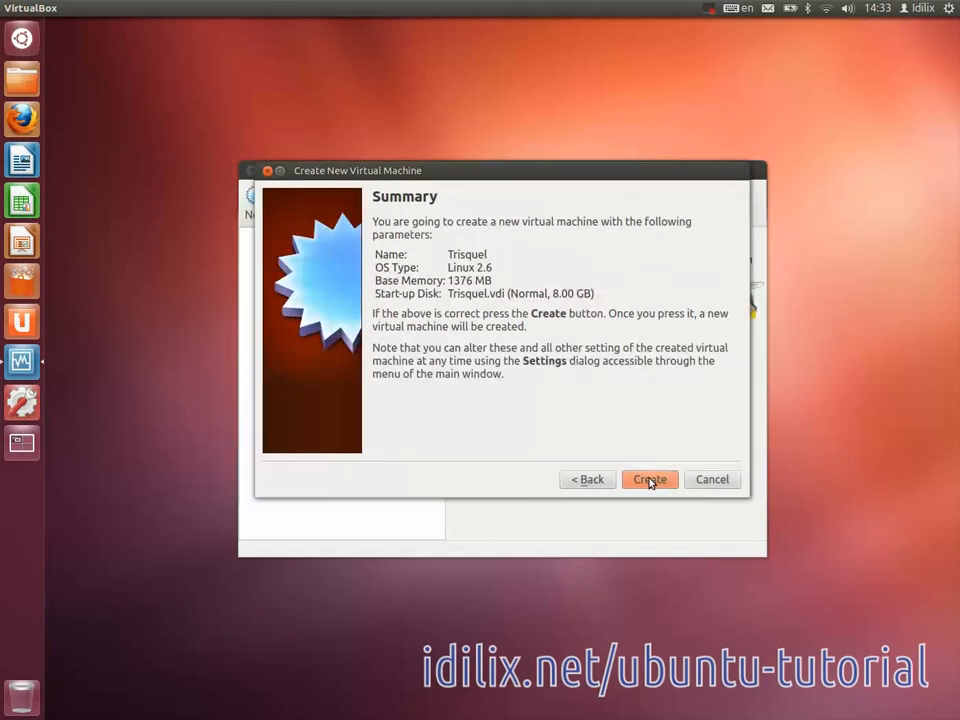
{"action": "left_click", "coordinate": [649, 479]}
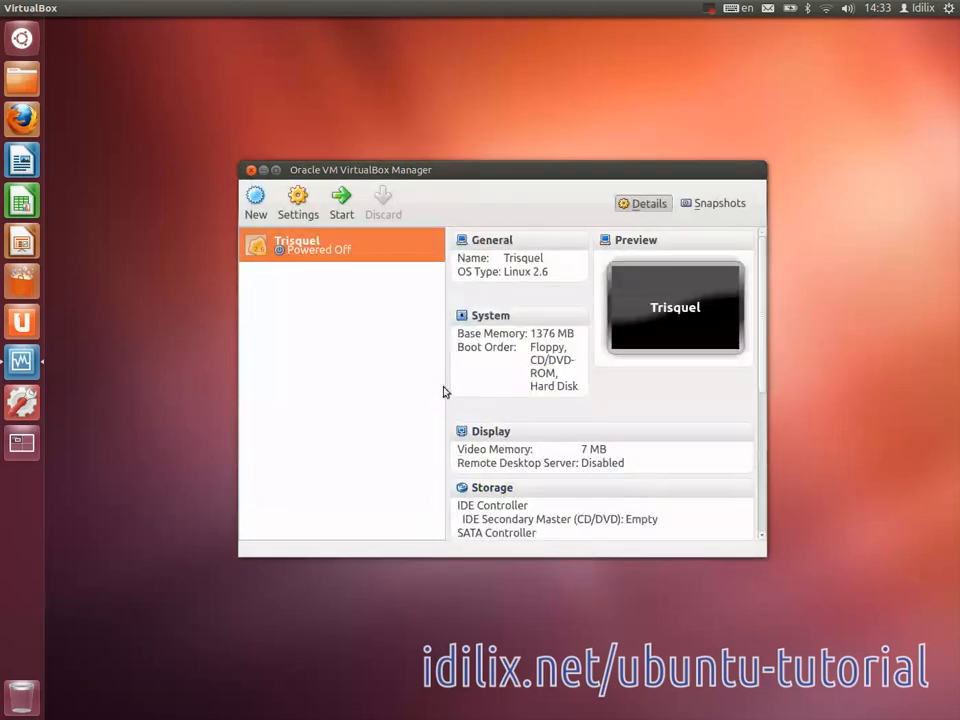
{"action": "mouse_move", "coordinate": [341, 200]}
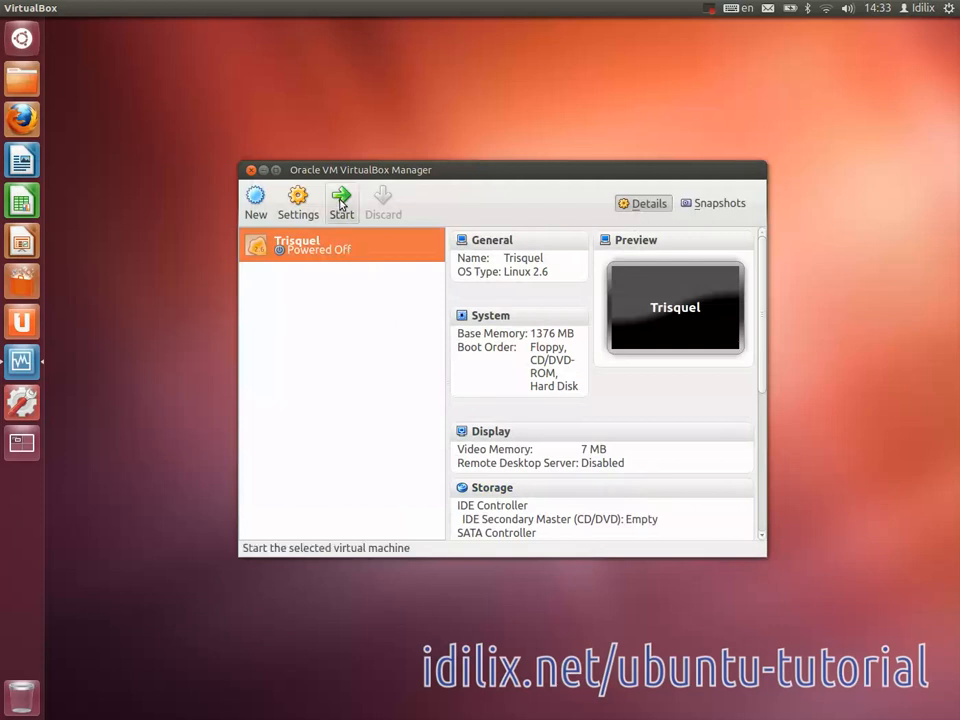
- Start Trisquel, dismiss the capture notice, and browse for an installation disc image
{"action": "left_click", "coordinate": [341, 197]}
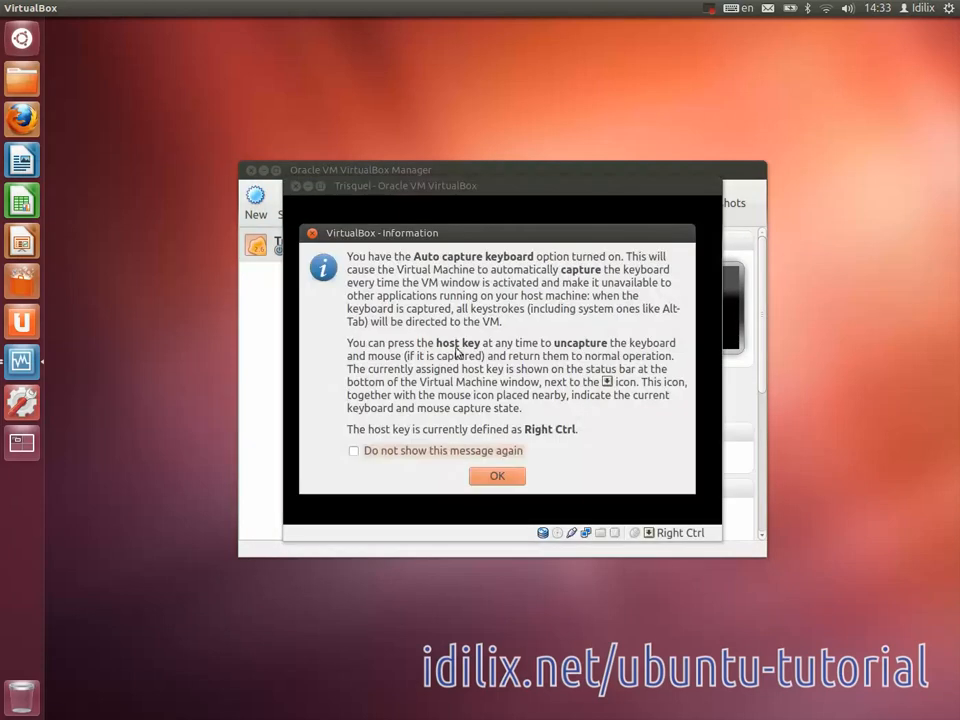
{"action": "left_click", "coordinate": [496, 476]}
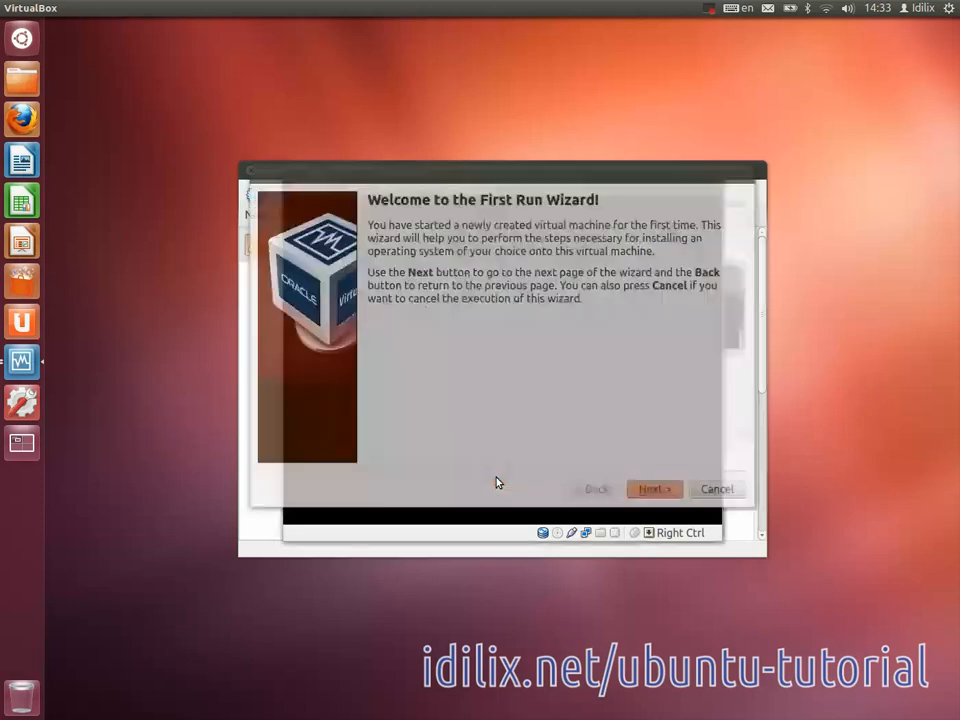
{"action": "left_click", "coordinate": [652, 489]}
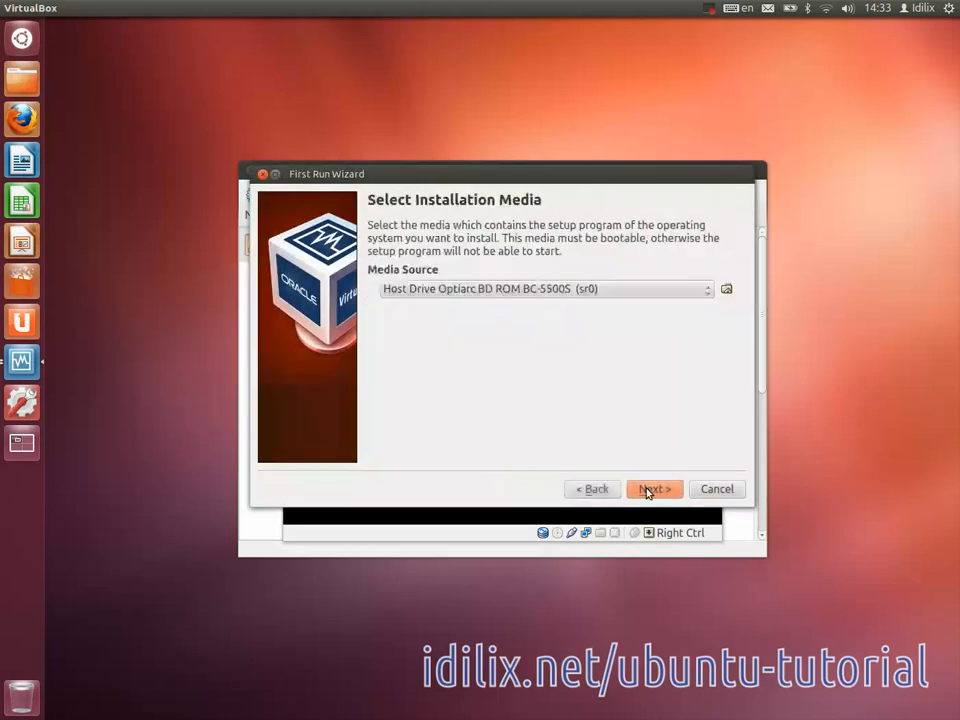
{"action": "left_click", "coordinate": [726, 288]}
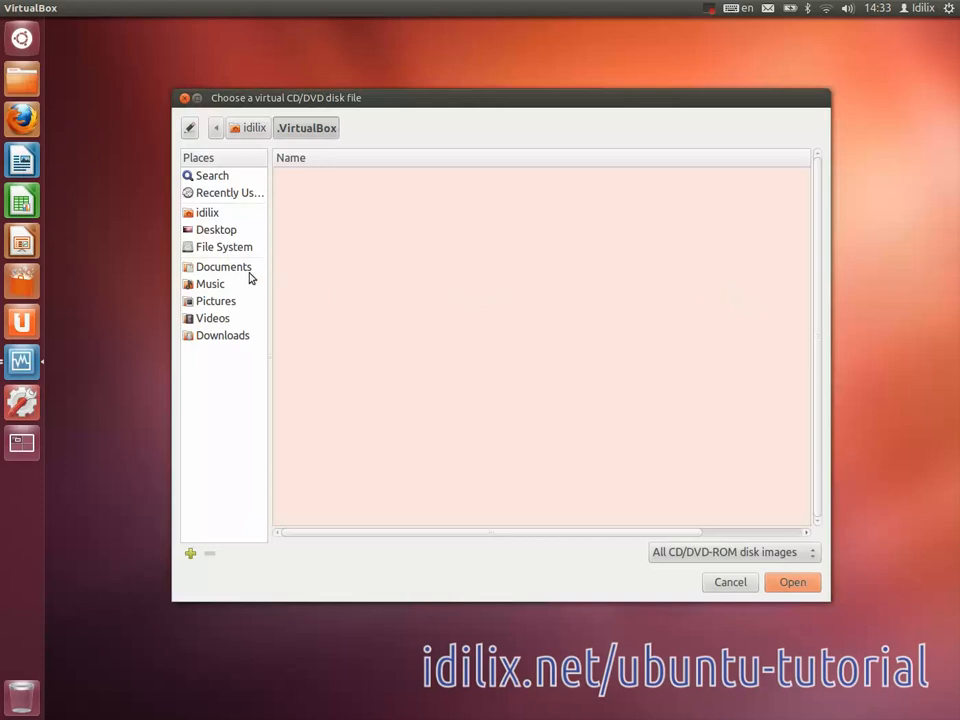
- Boot Trisquel from Downloads/trisquel_5.0_i686.iso, then close the VM window
{"action": "left_click", "coordinate": [222, 335]}
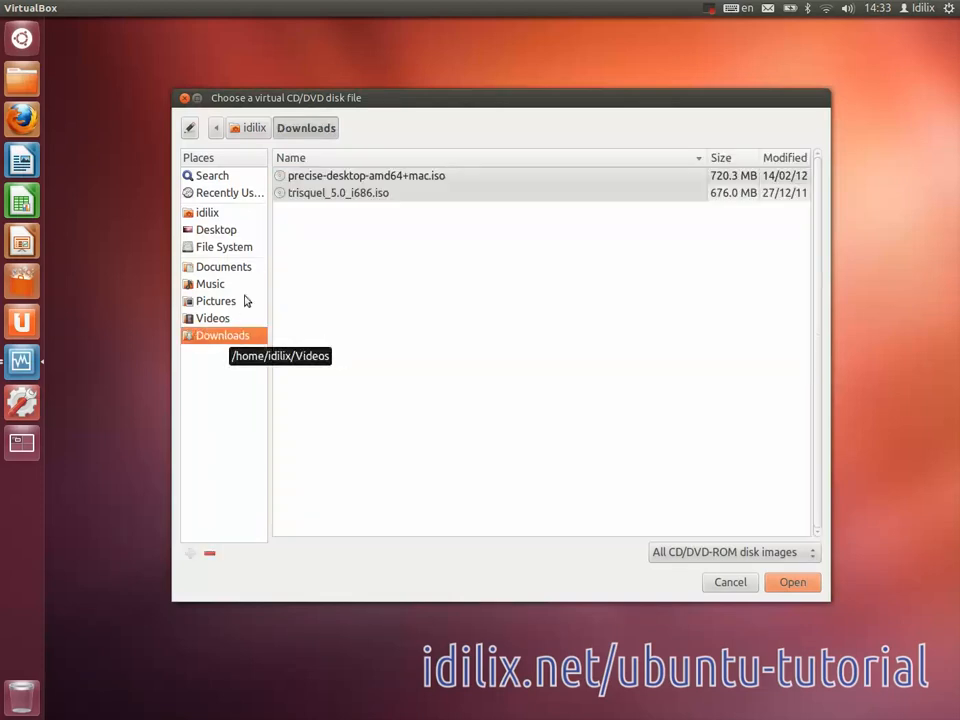
{"action": "left_click", "coordinate": [338, 192]}
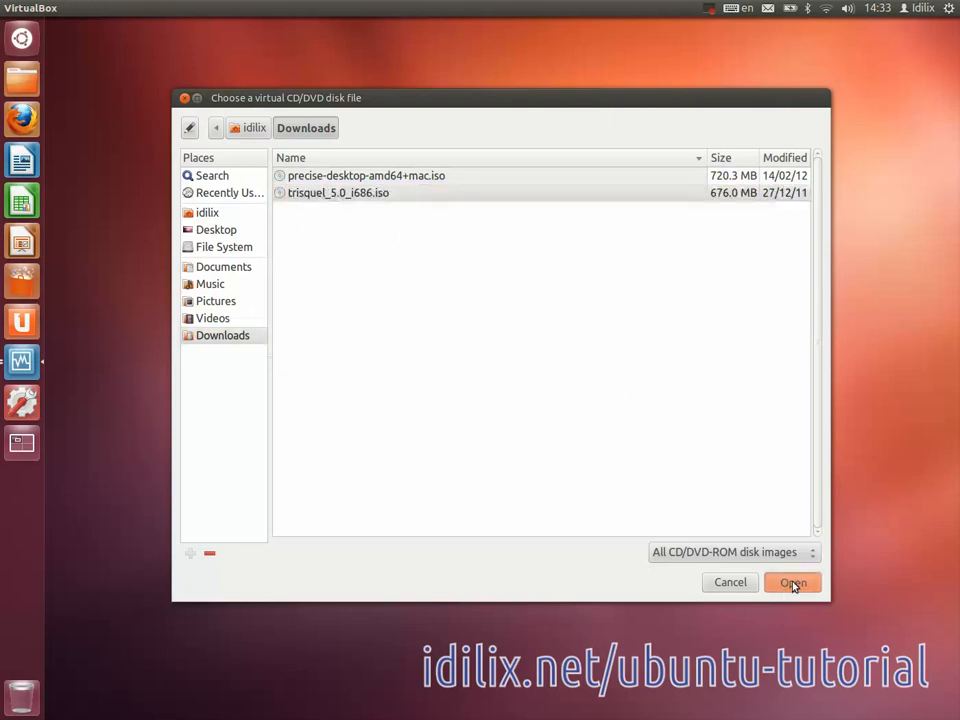
{"action": "left_click", "coordinate": [792, 582]}
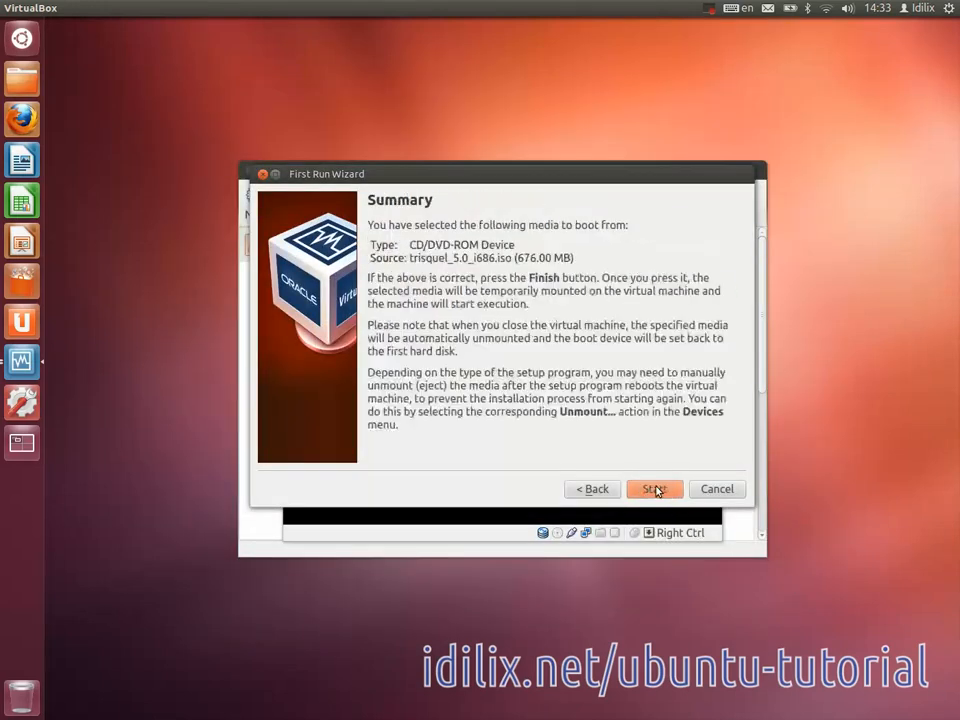
{"action": "left_click", "coordinate": [654, 489]}
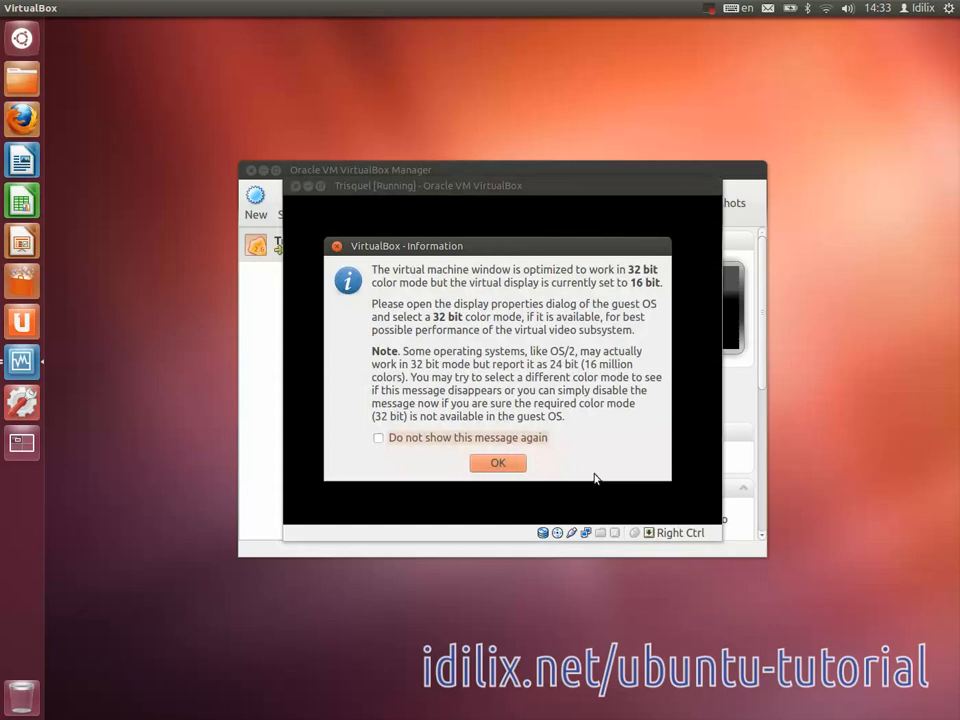
{"action": "left_click", "coordinate": [497, 463]}
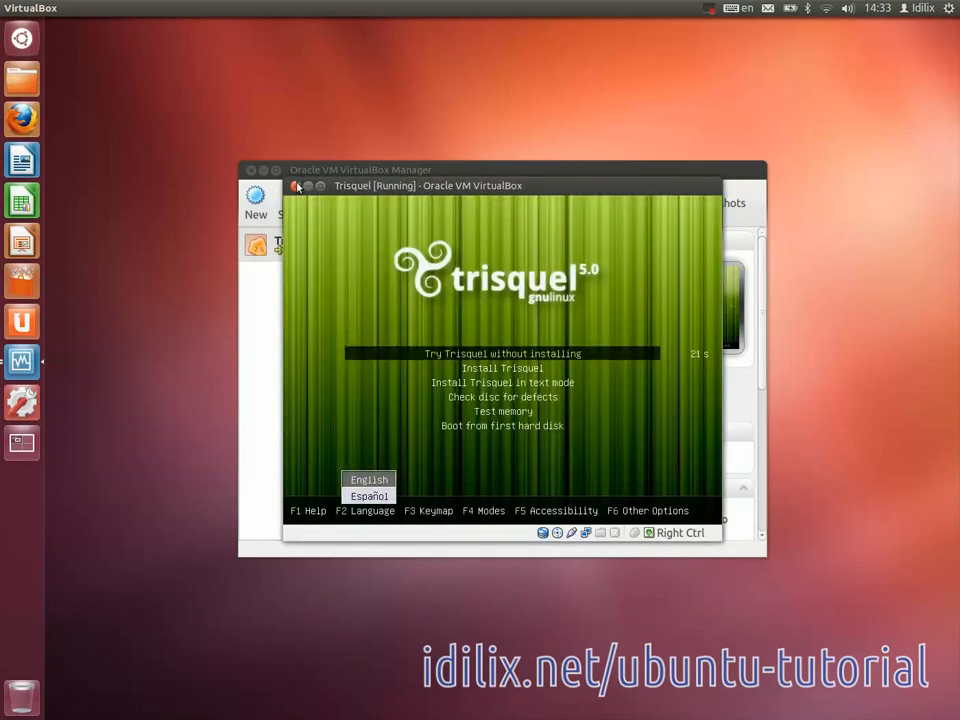
{"action": "left_click", "coordinate": [297, 185]}
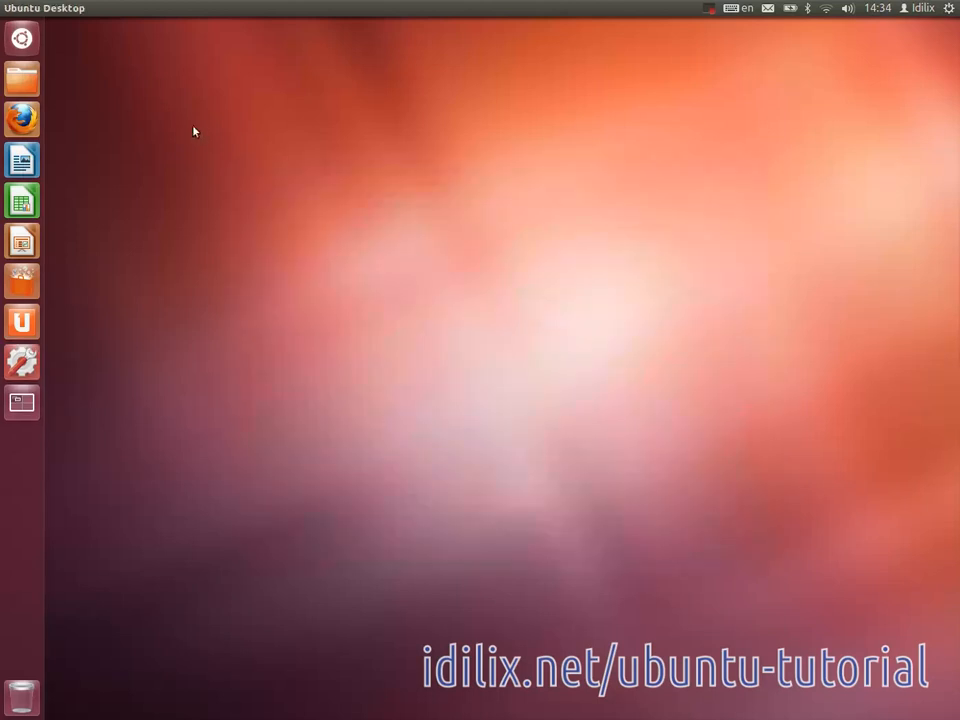
{"action": "mouse_move", "coordinate": [50, 110]}
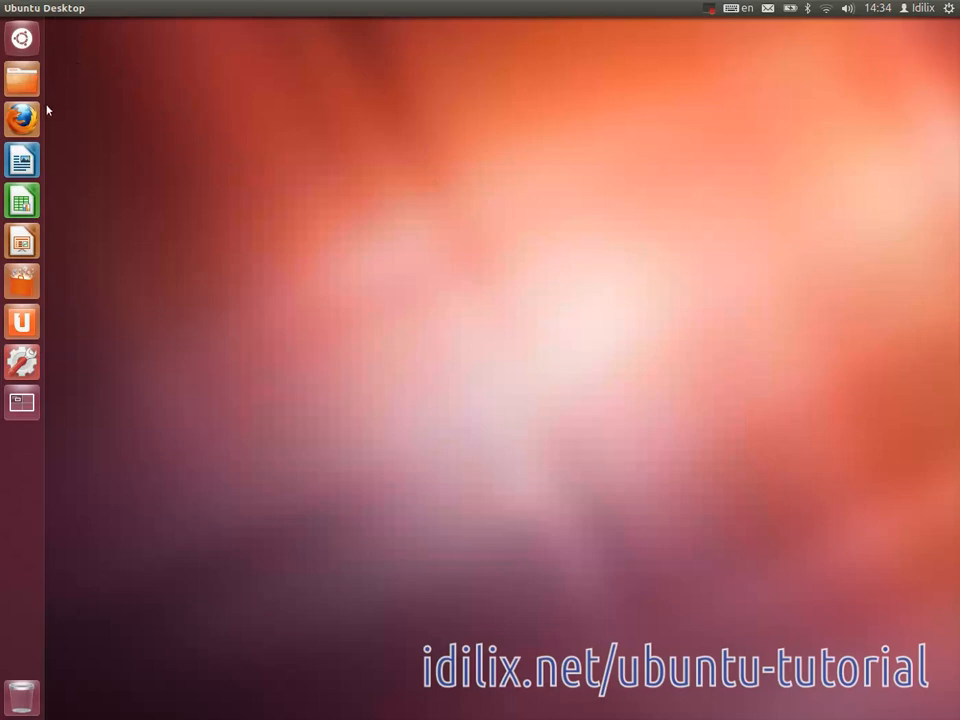
{"action": "left_click", "coordinate": [22, 38]}
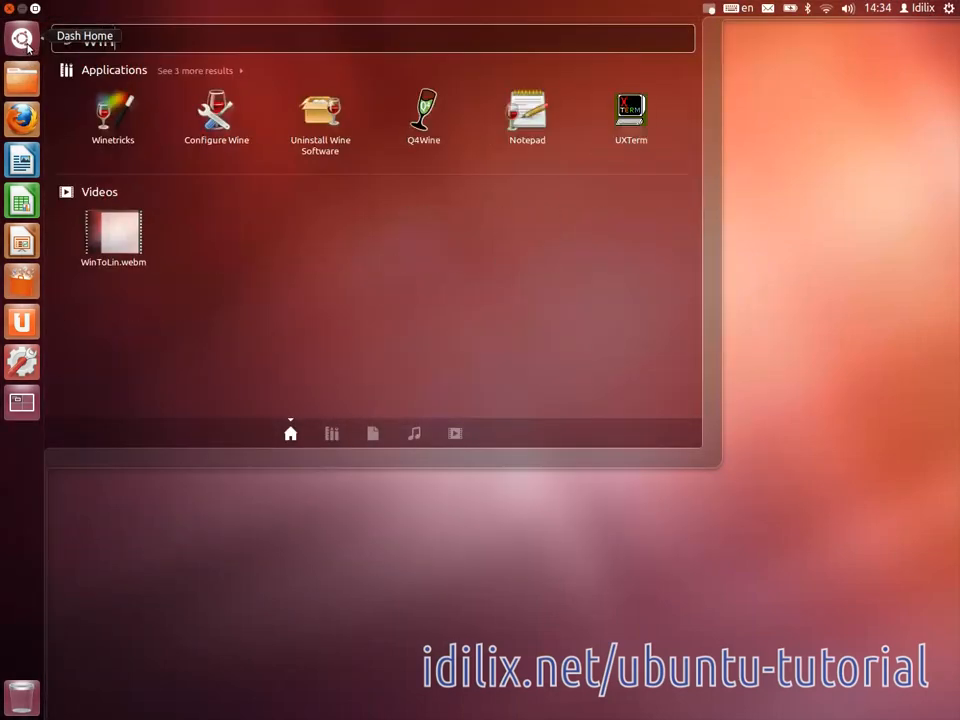
{"action": "type", "text": "win"}
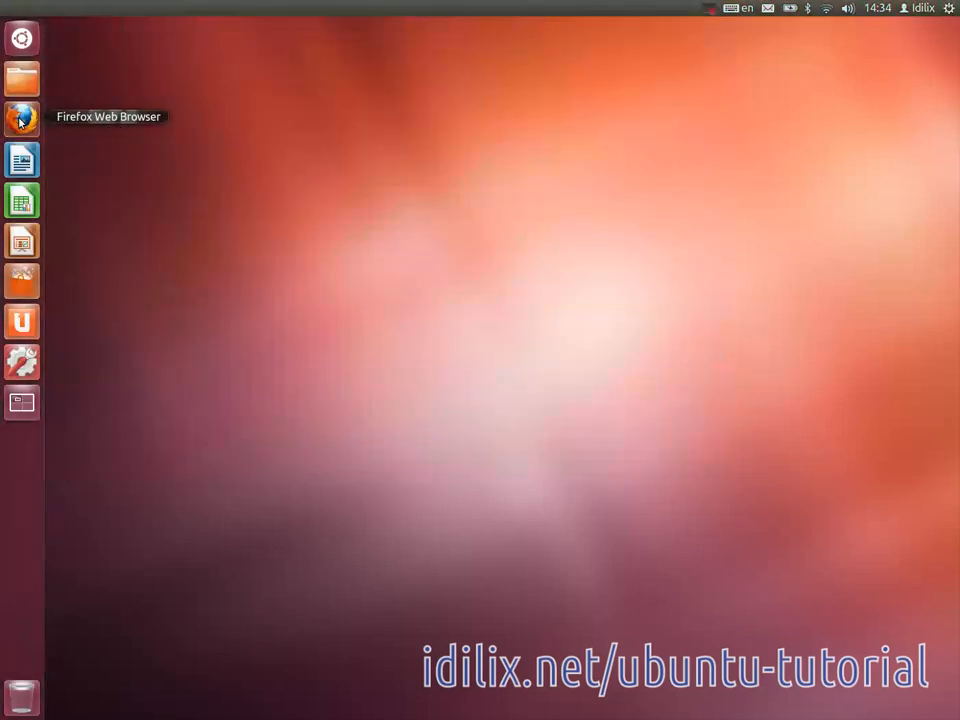
{"action": "left_click", "coordinate": [20, 118]}
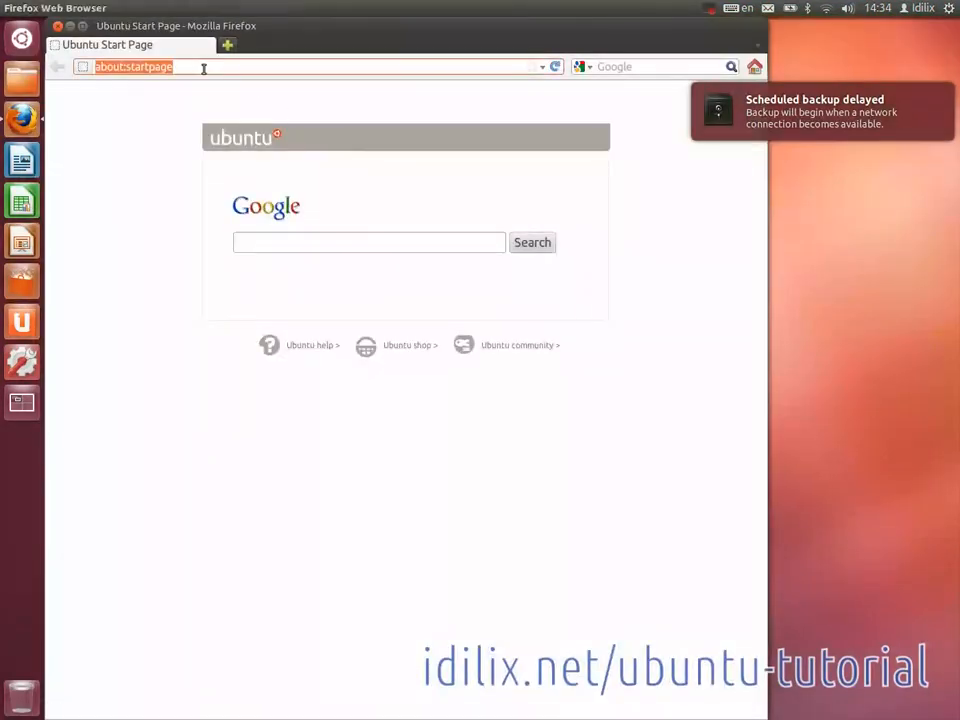
{"action": "type", "text": "www.wine"}
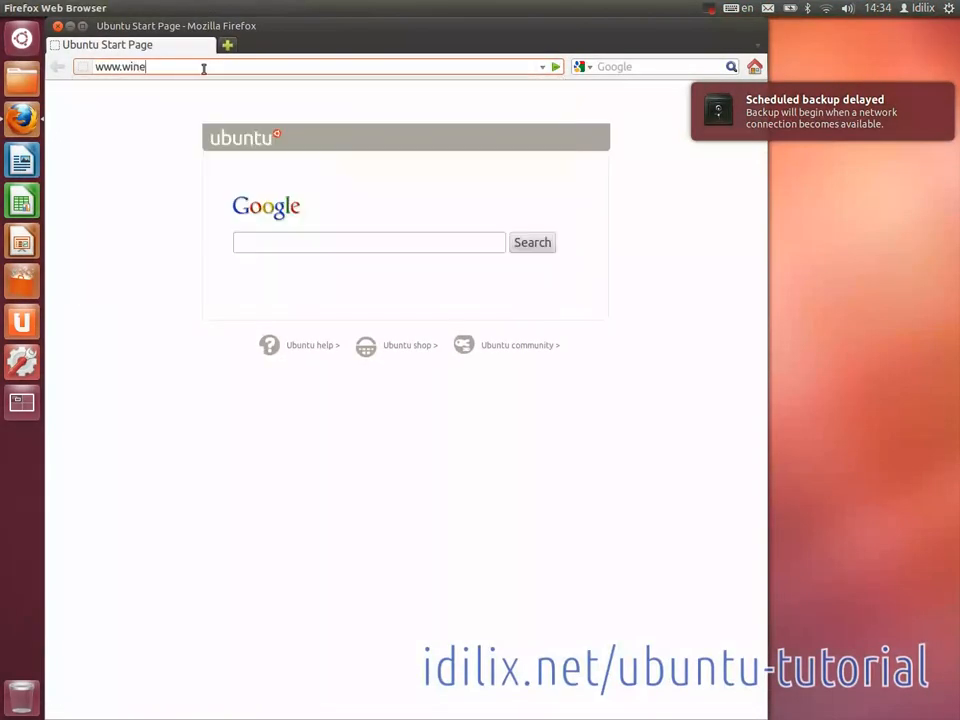
{"action": "type", "text": "hq.org"}
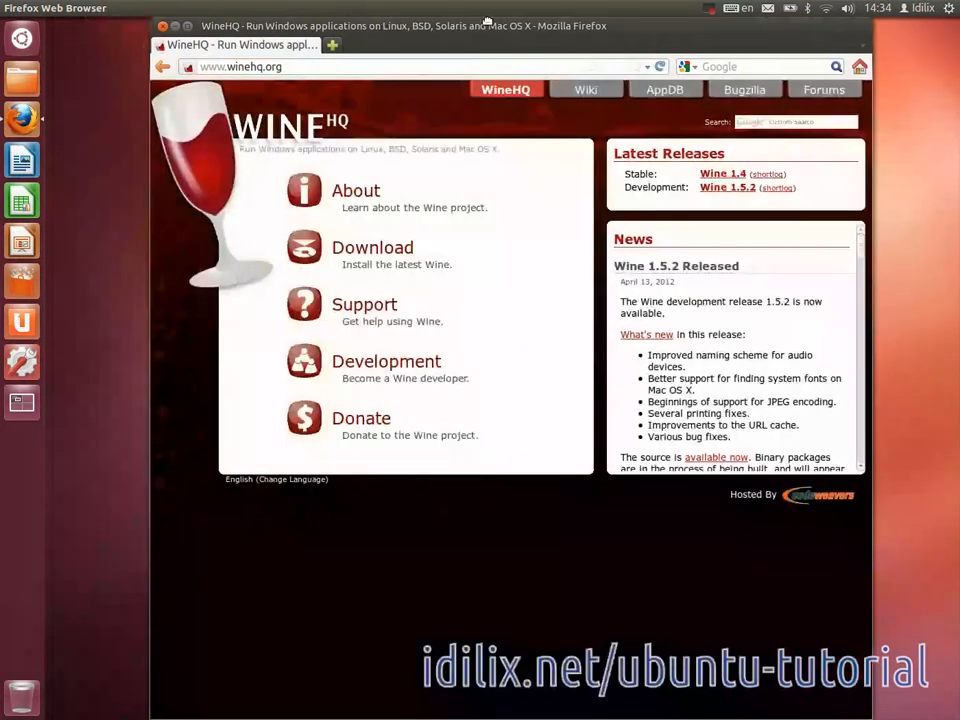
{"action": "mouse_move", "coordinate": [361, 418]}
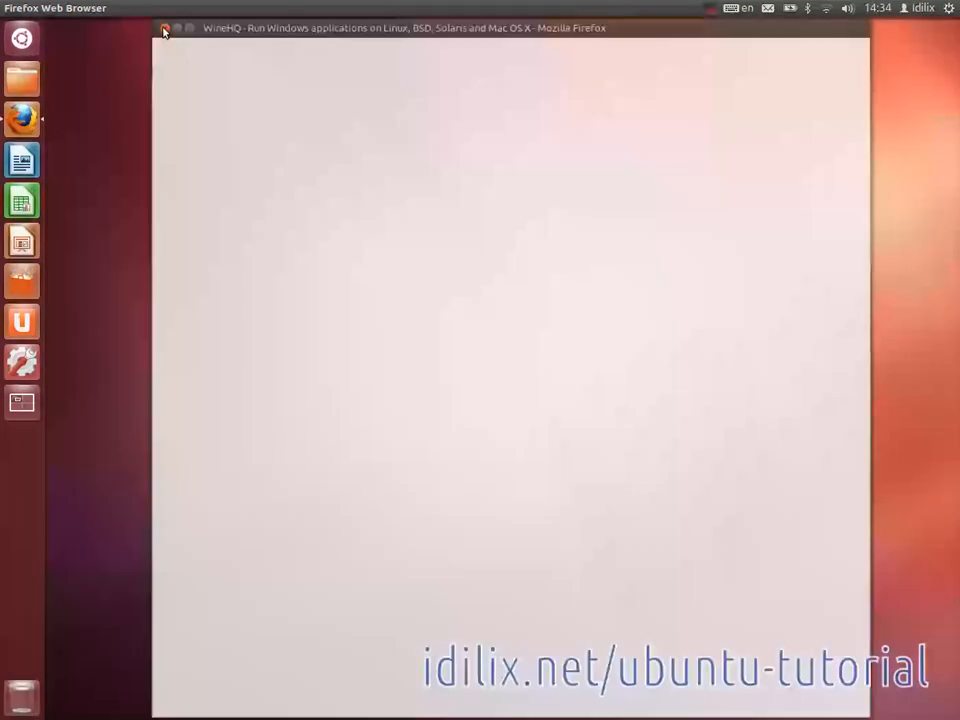
{"action": "left_click", "coordinate": [162, 32]}
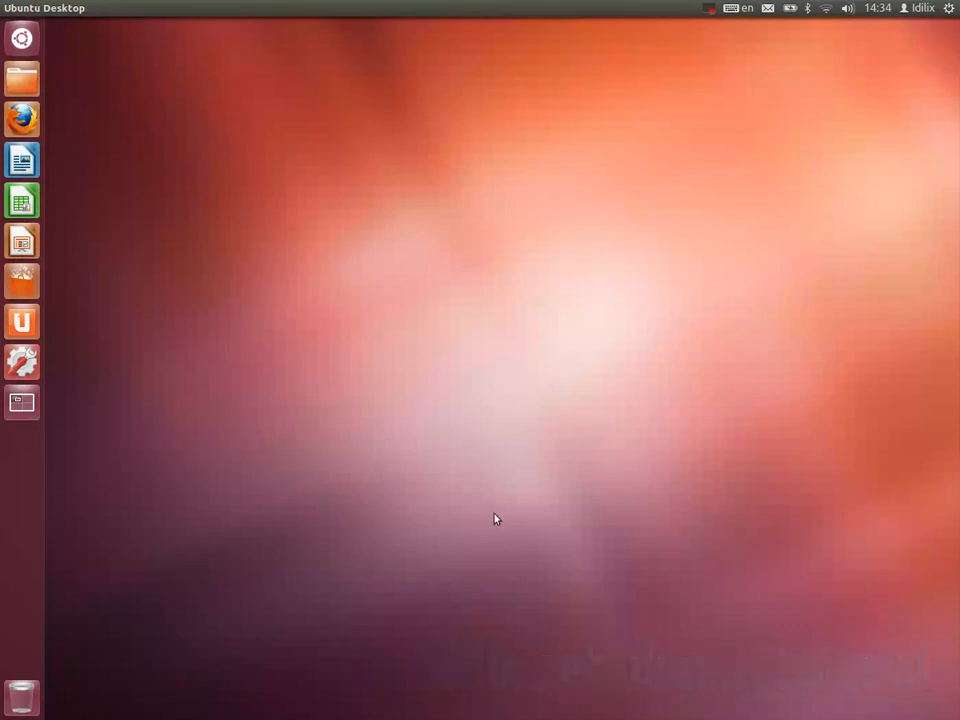